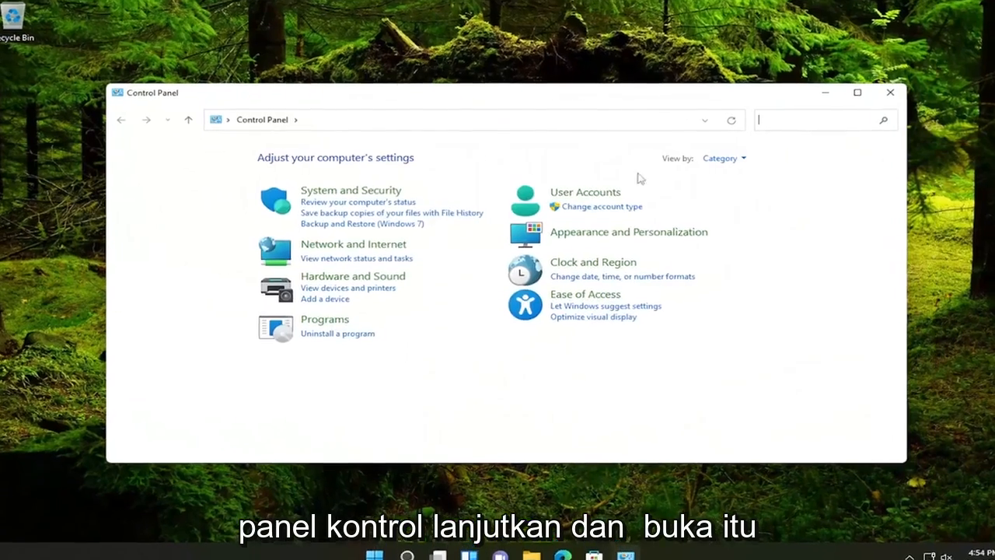
- Reach the Network and Sharing Center through the Network and Internet category
left_click(723, 158)
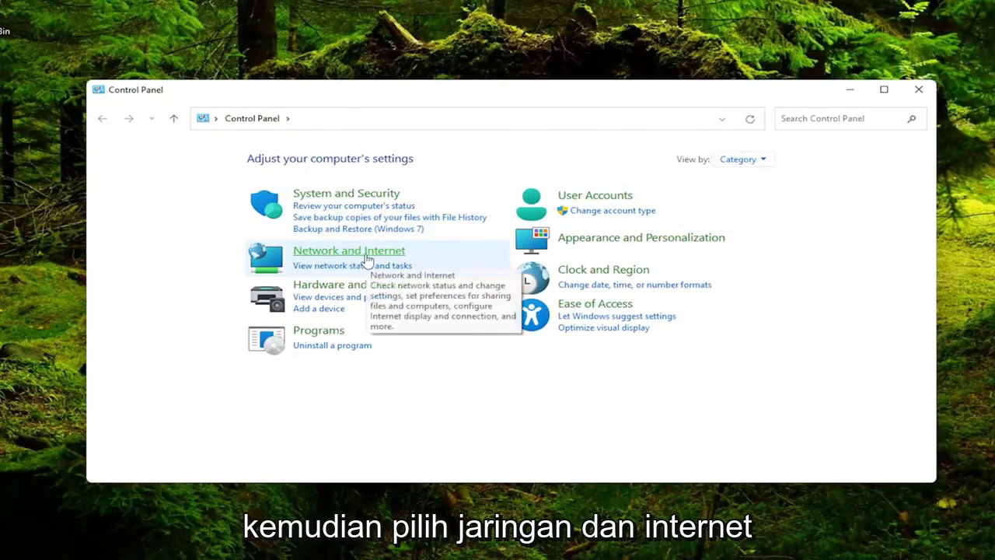
left_click(348, 248)
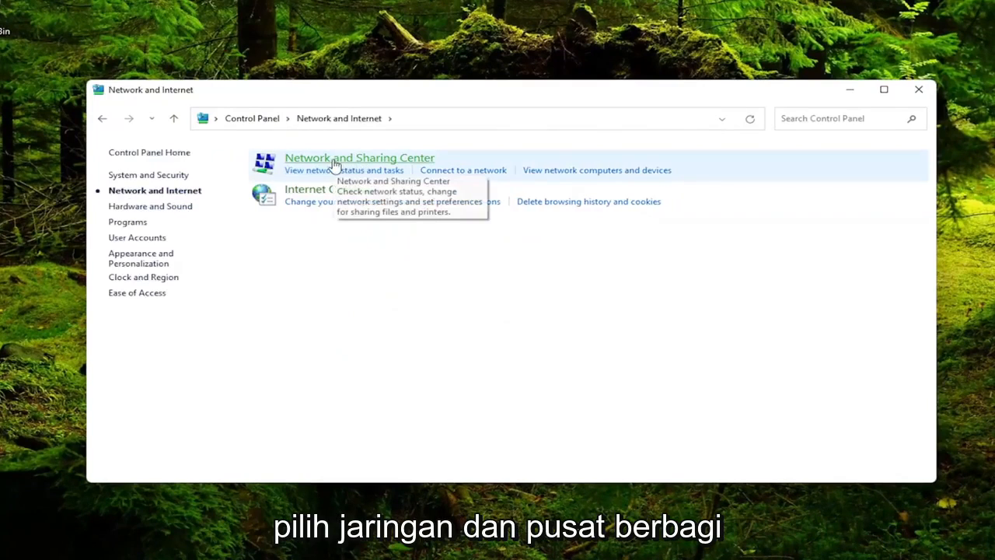
left_click(358, 157)
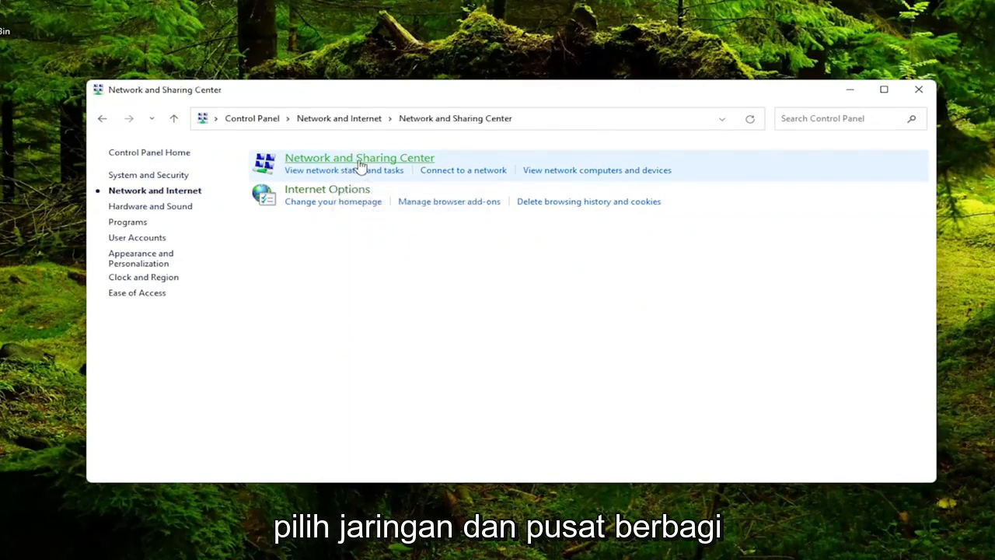
left_click(359, 157)
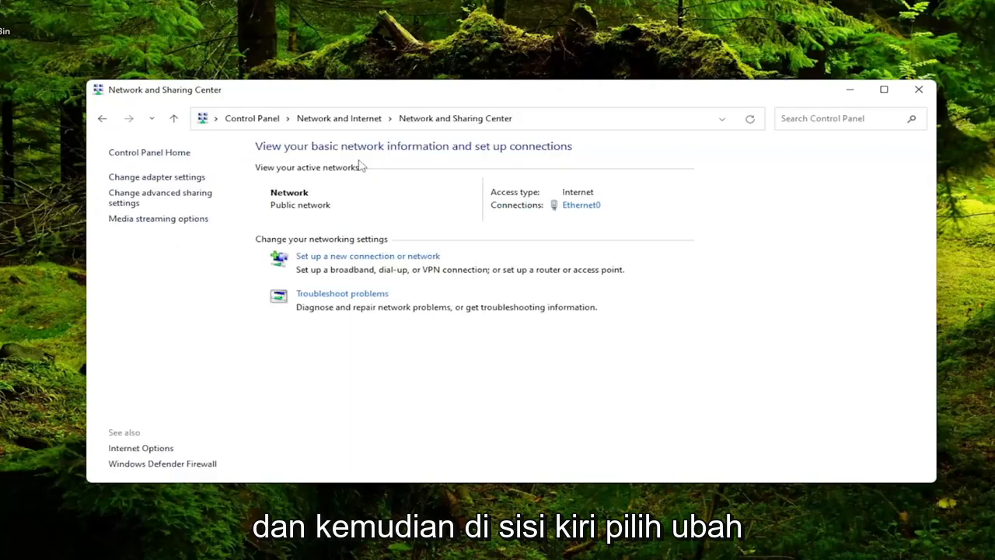
mouse_move(160, 198)
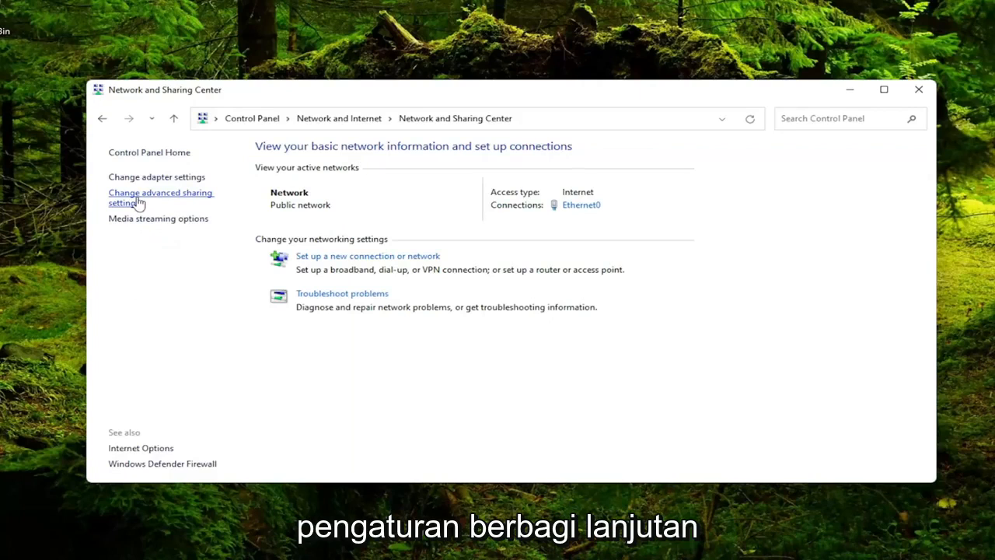
- Turn on network discovery and file and printer sharing in Advanced sharing settings and save
left_click(160, 197)
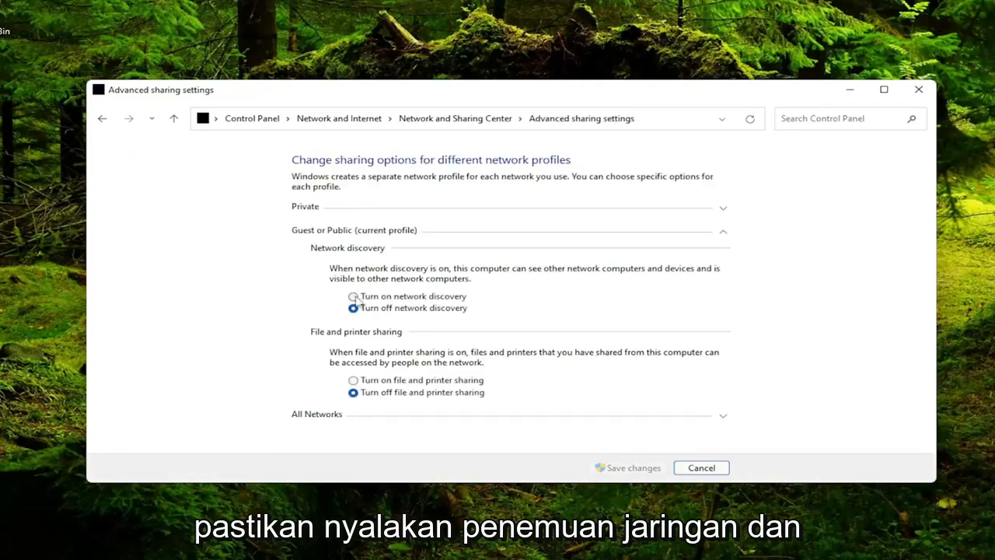
left_click(353, 295)
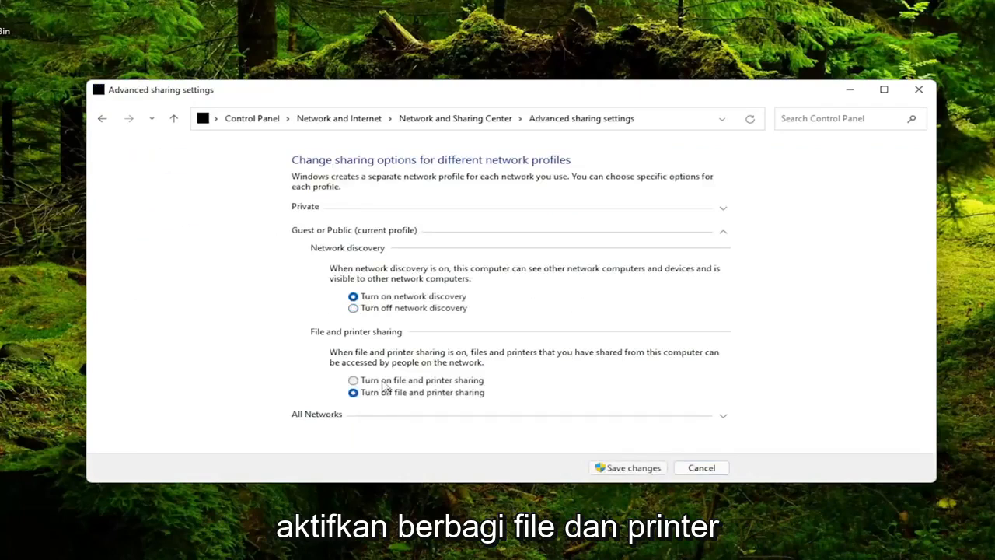
left_click(353, 379)
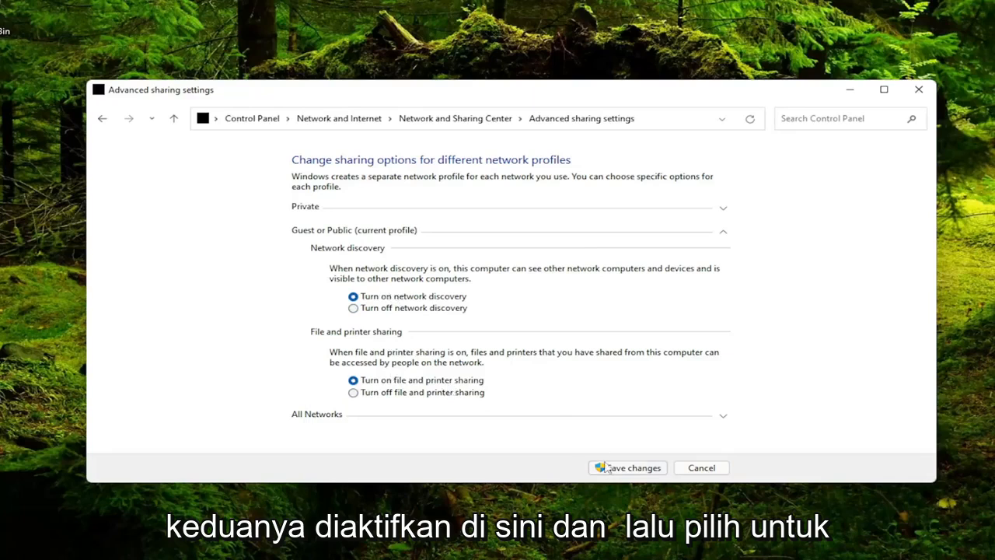
left_click(627, 467)
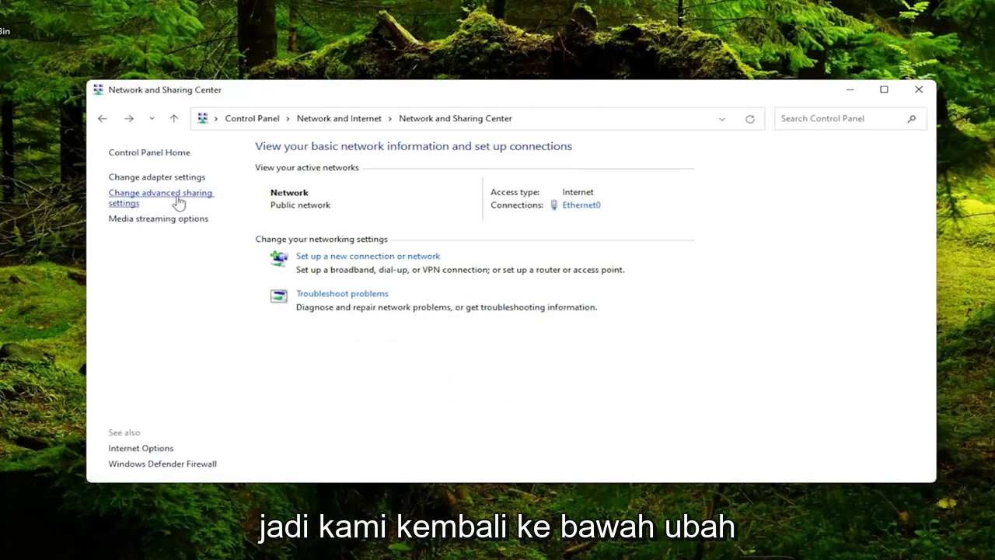
- Under All Networks, turn on Public folder sharing and save the change
left_click(161, 198)
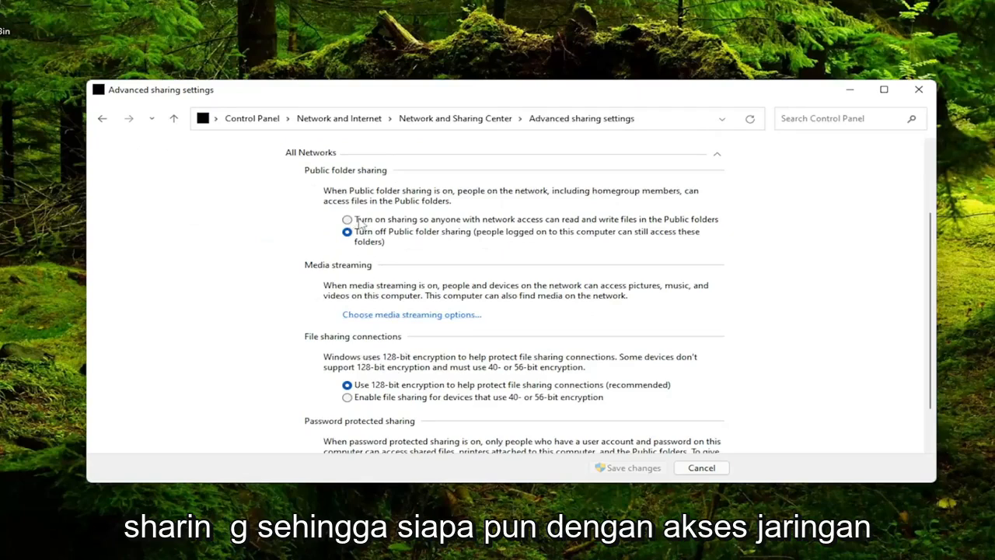
left_click(347, 219)
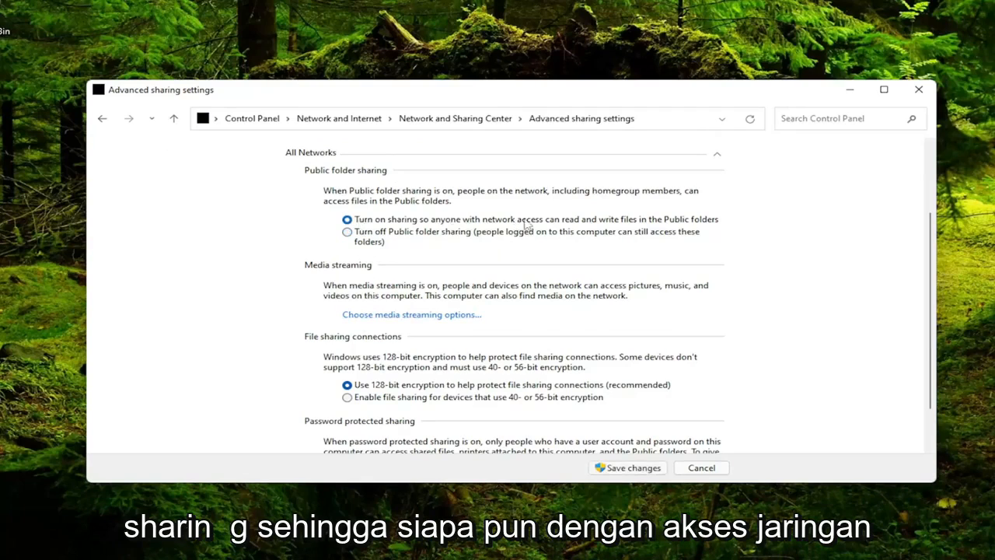
mouse_move(748, 224)
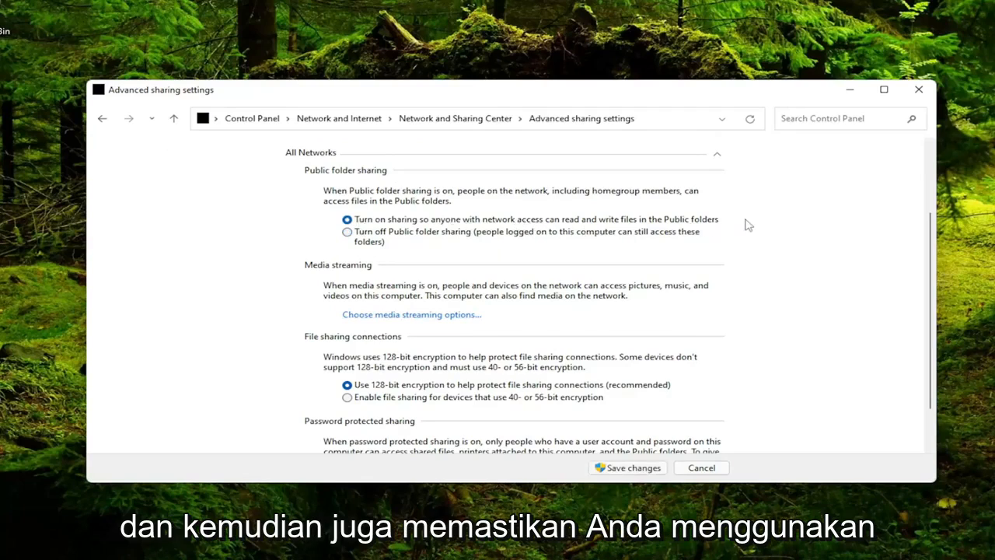
mouse_move(373, 391)
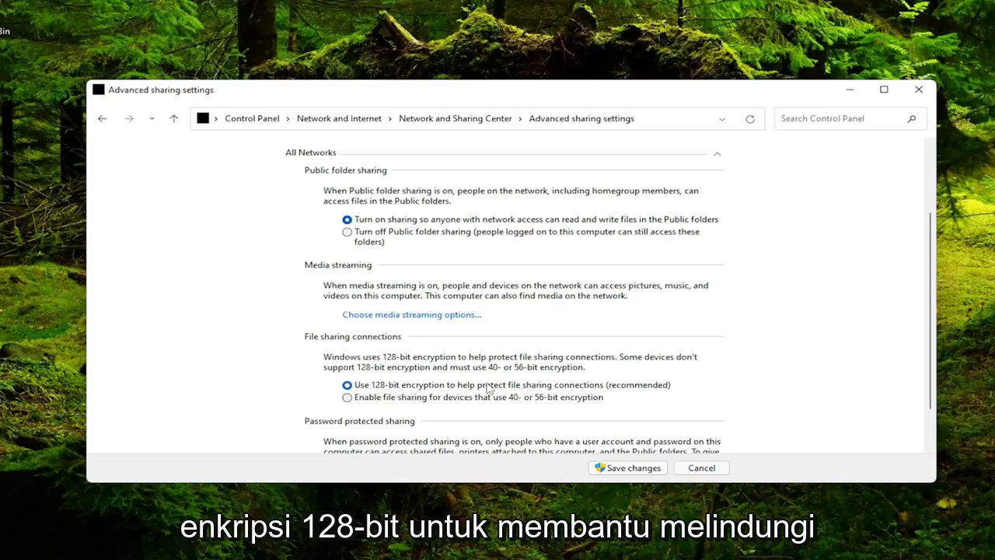
mouse_move(659, 392)
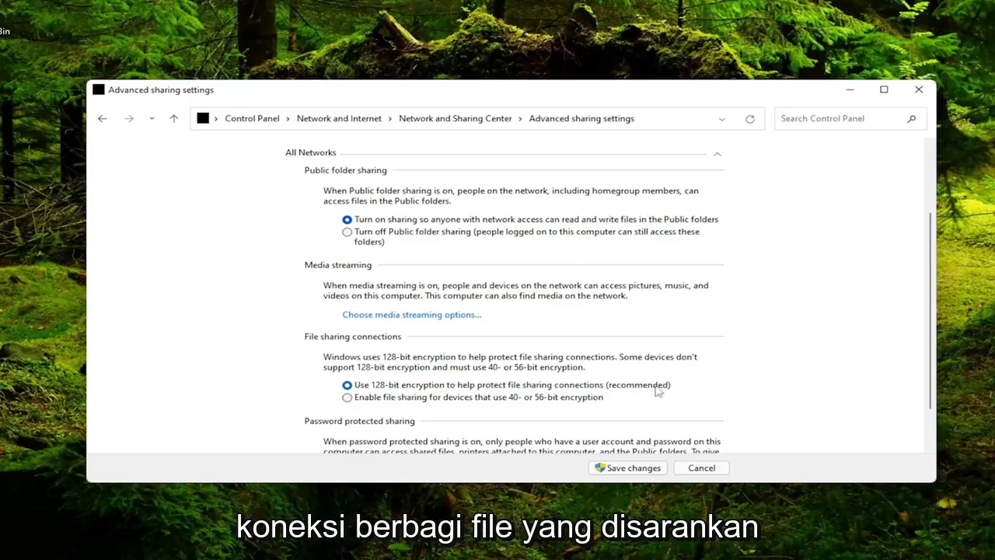
scroll("down", 3)
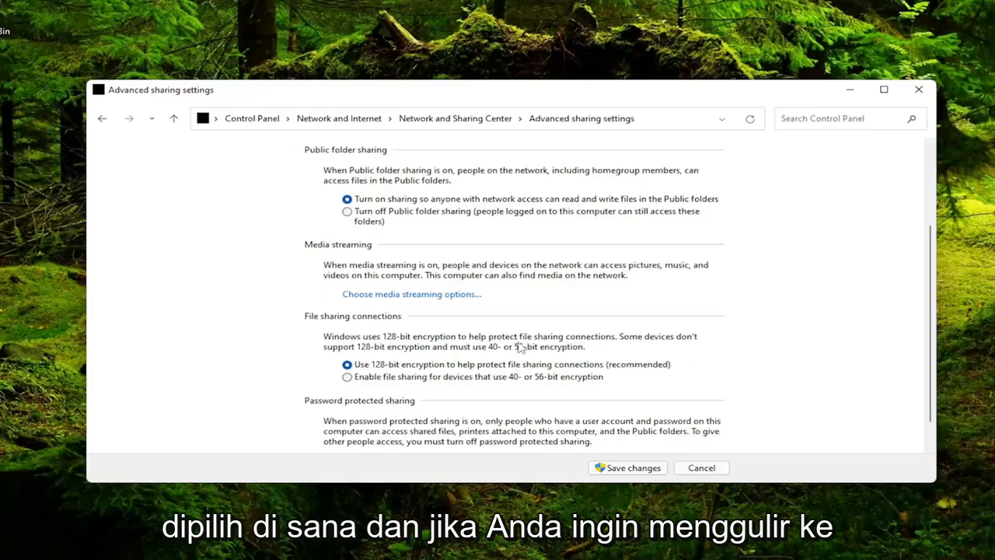
scroll("down", 3)
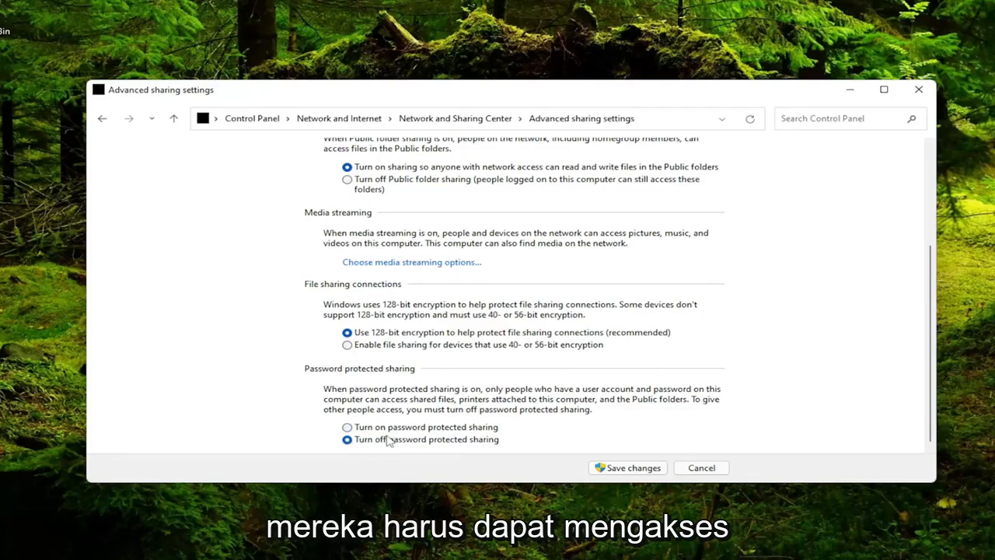
mouse_move(441, 410)
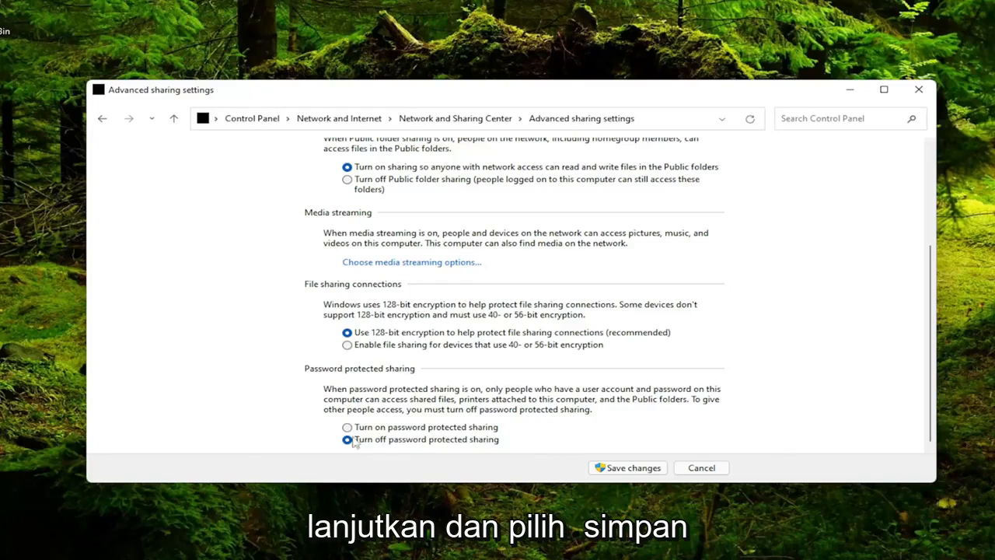
left_click(628, 467)
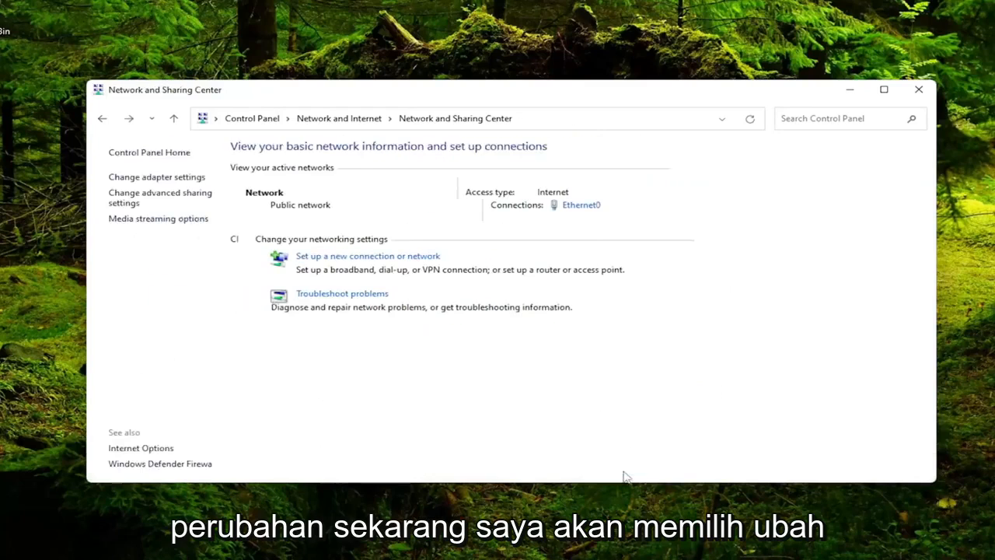
mouse_move(156, 177)
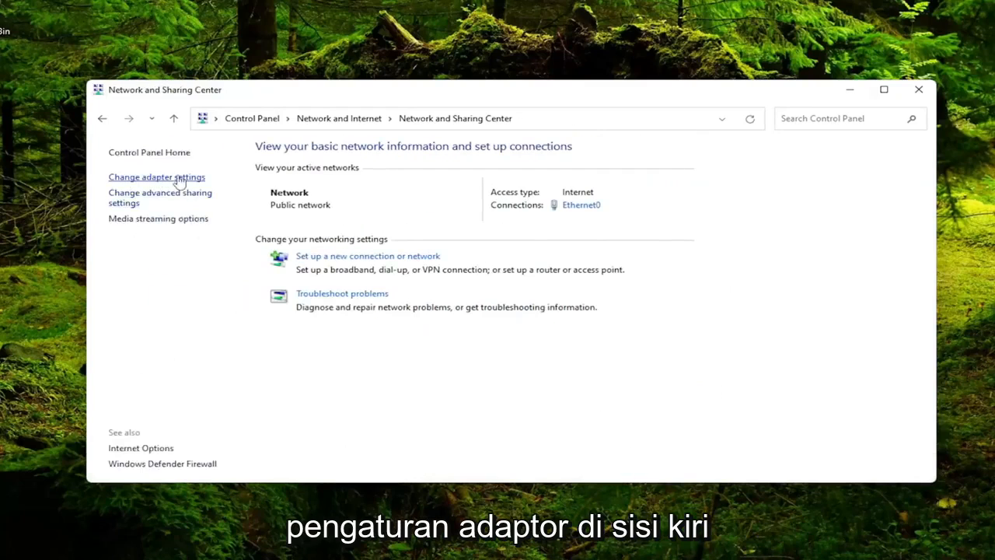
- Confirm Ethernet0's IPv4 address and DNS are obtained automatically and accept with OK
left_click(156, 178)
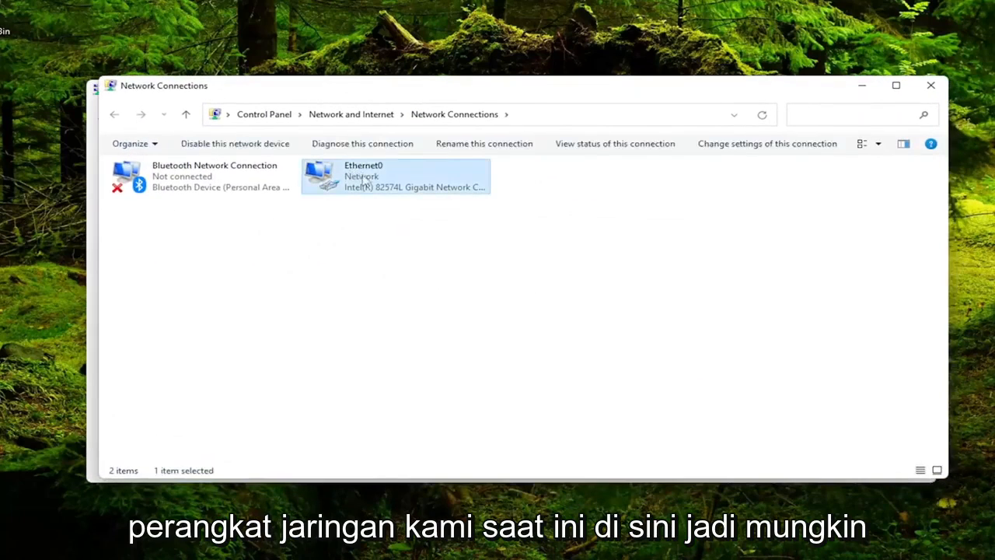
mouse_move(302, 187)
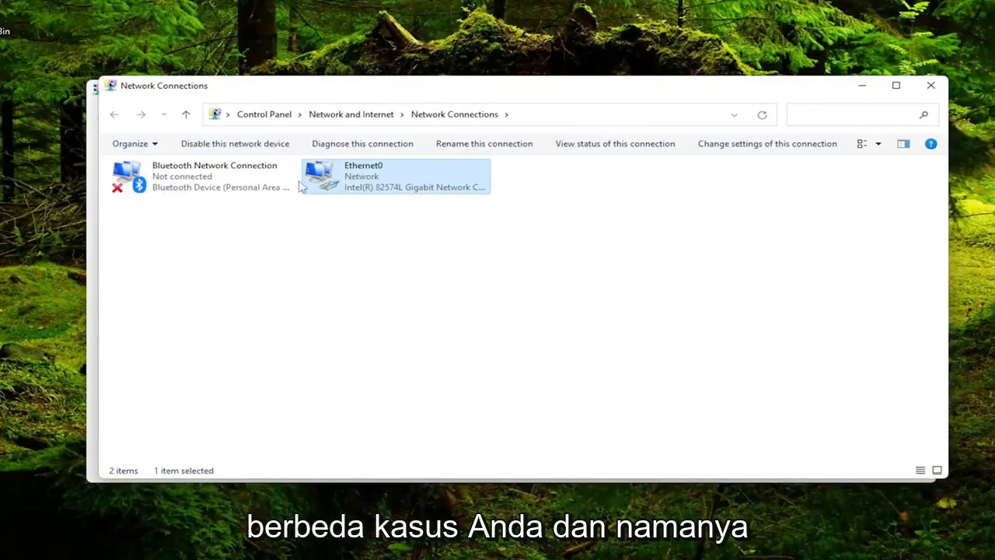
mouse_move(355, 188)
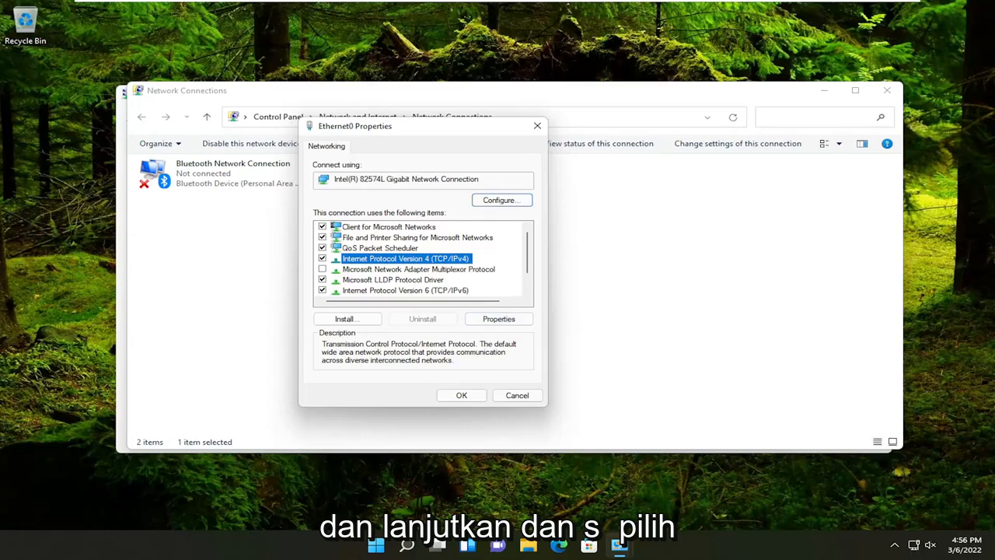
left_click(497, 317)
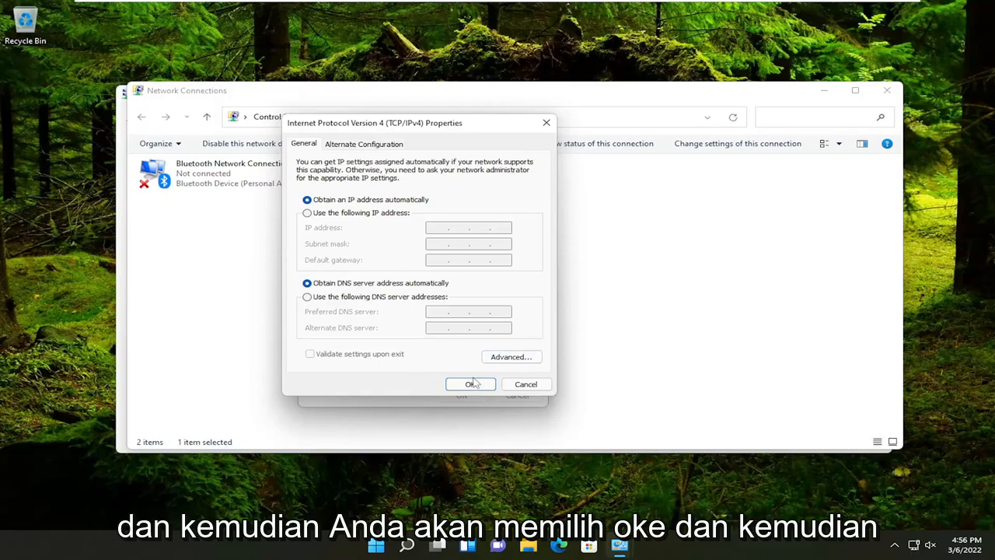
left_click(469, 382)
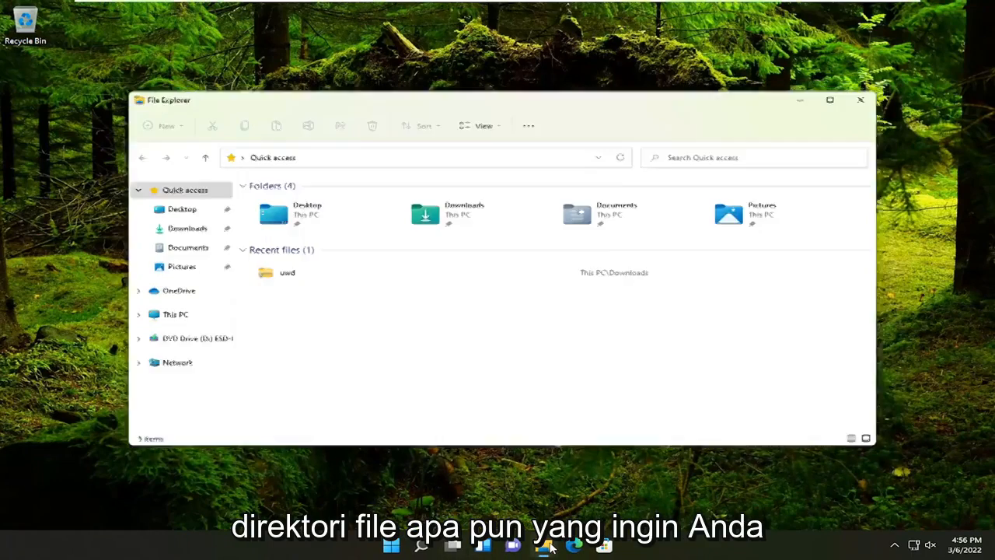
- From This PC, choose Give access to > Specific people for the Music folder
left_click(175, 314)
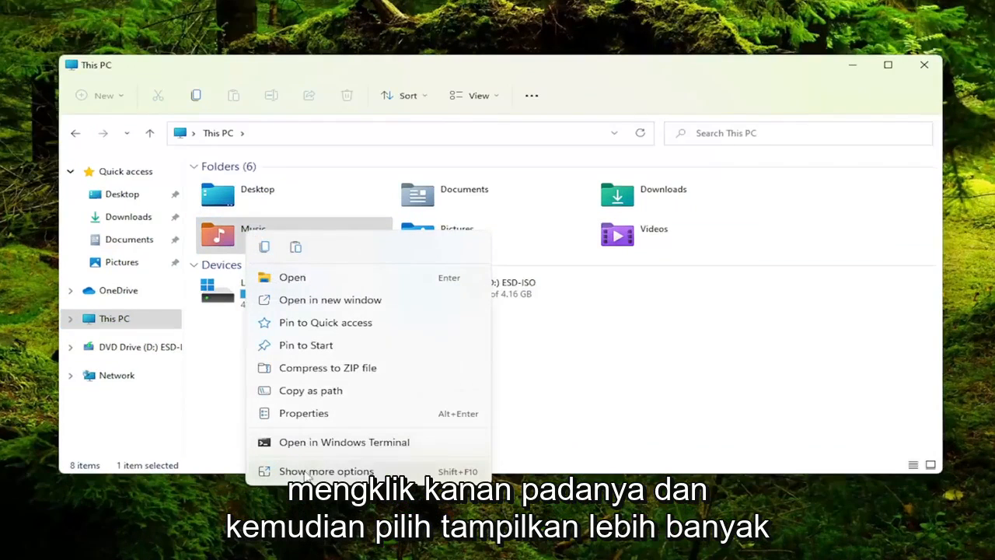
left_click(326, 471)
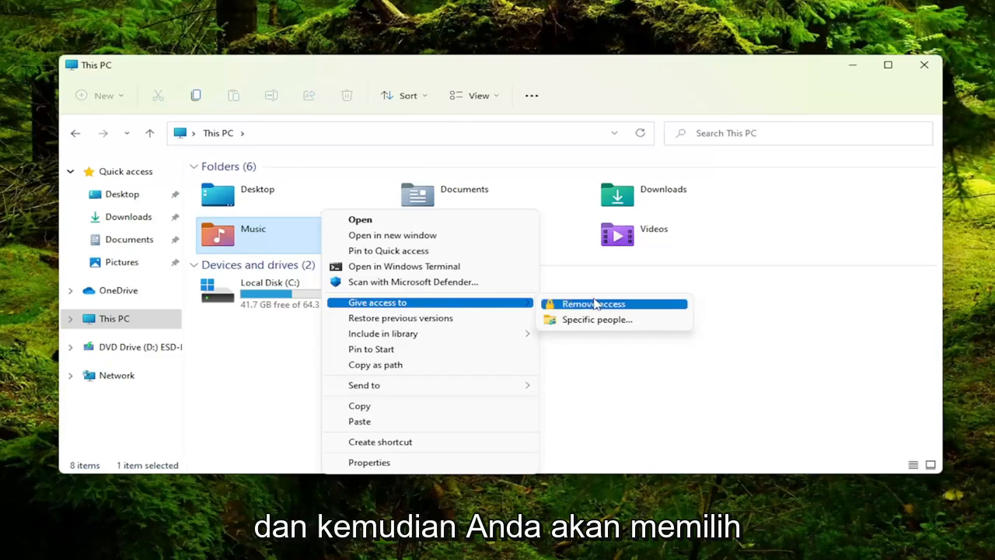
left_click(597, 320)
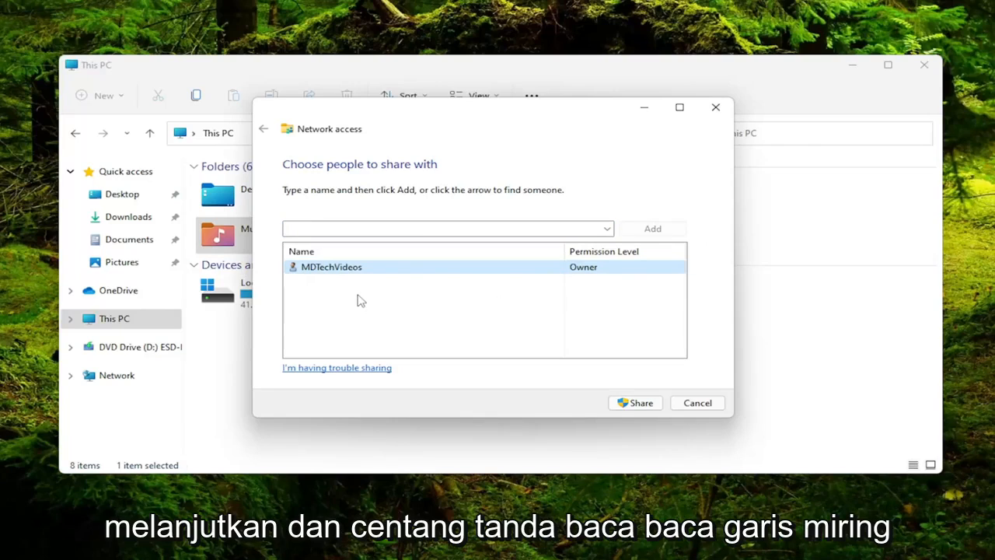
mouse_move(474, 280)
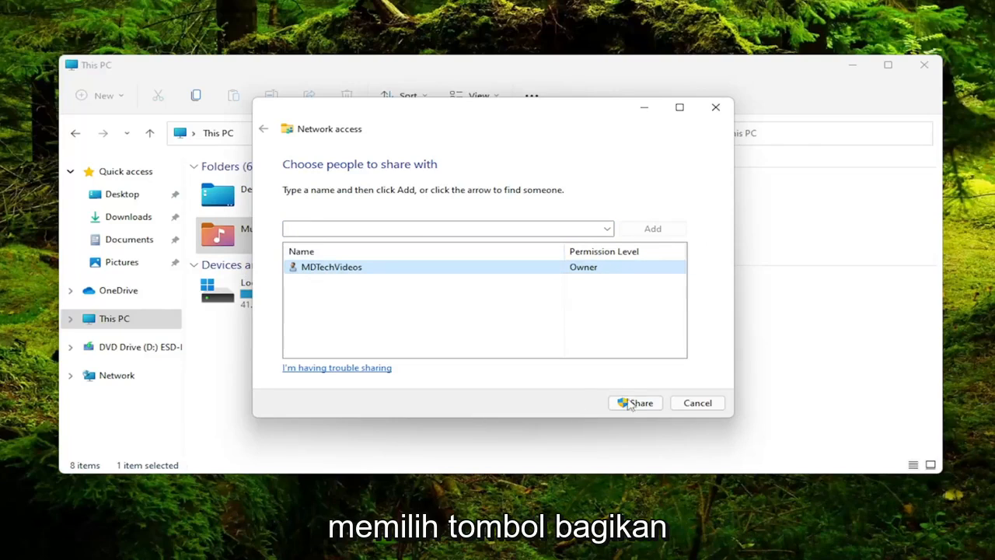
- Share the Music folder, then follow the sleep warning link to Power Options
left_click(634, 403)
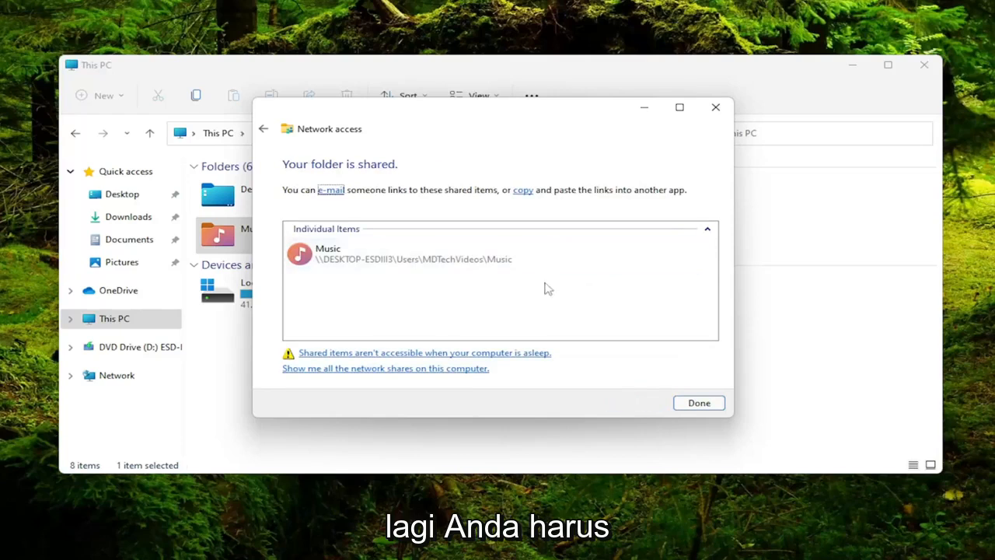
mouse_move(354, 292)
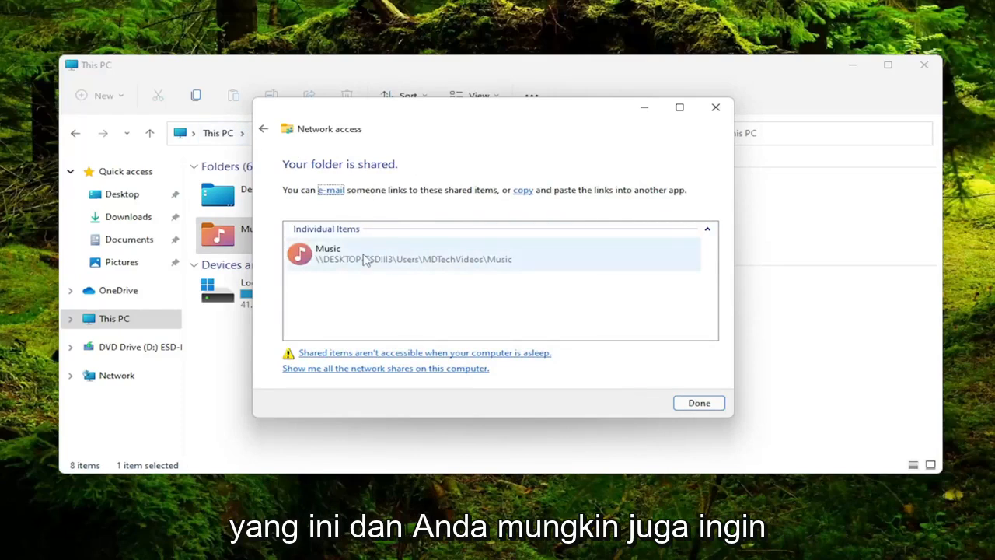
mouse_move(526, 322)
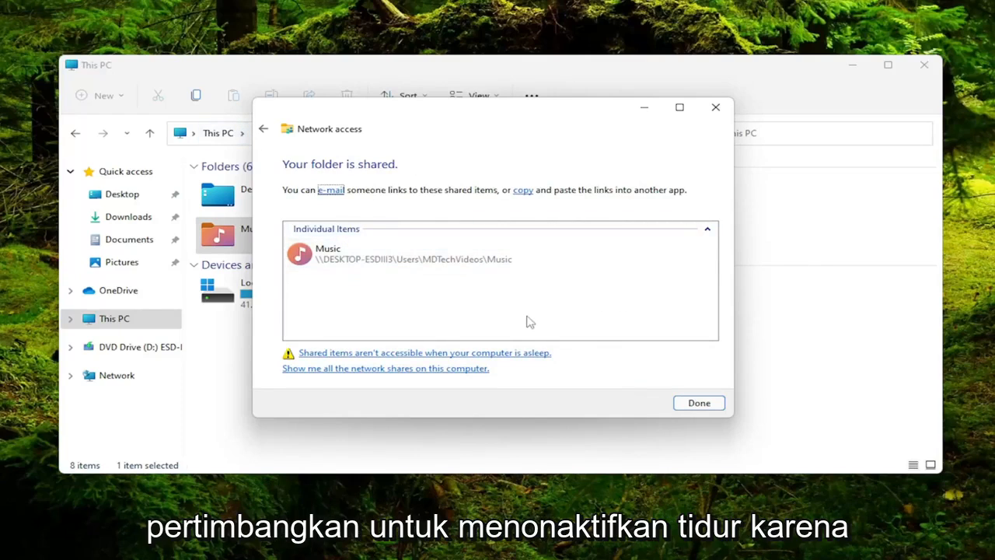
mouse_move(339, 355)
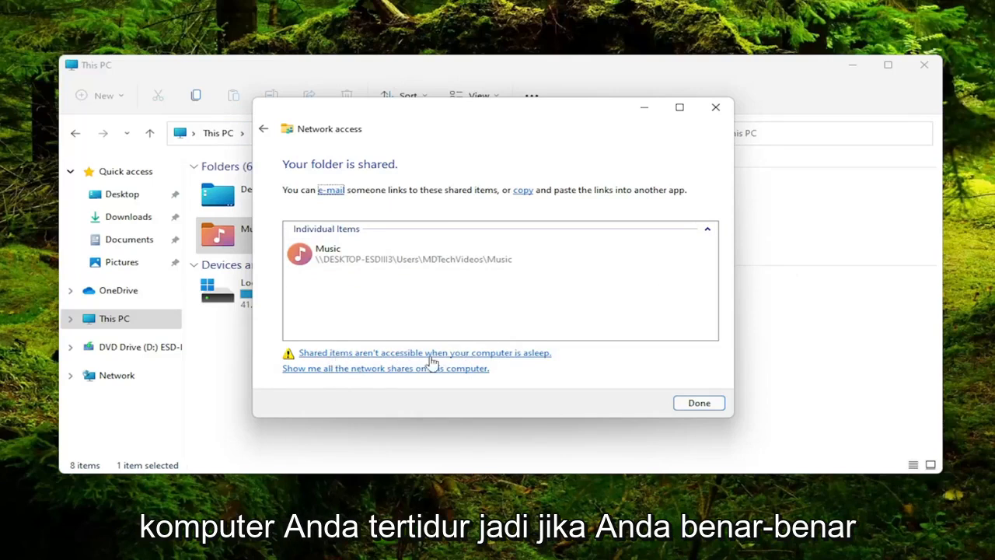
left_click(424, 351)
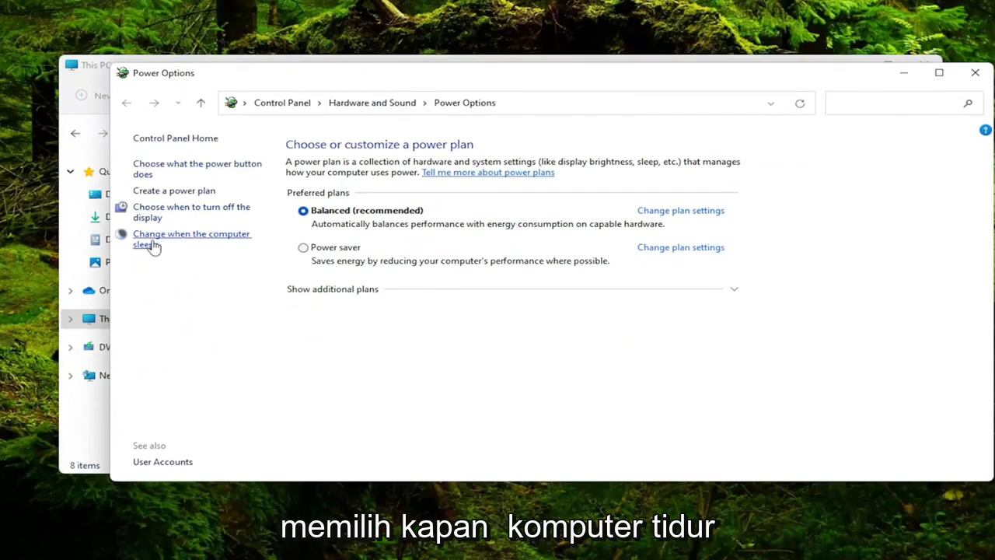
- Set 'Put the computer to sleep' to Never, save, and close the sharing confirmation with Done
left_click(193, 239)
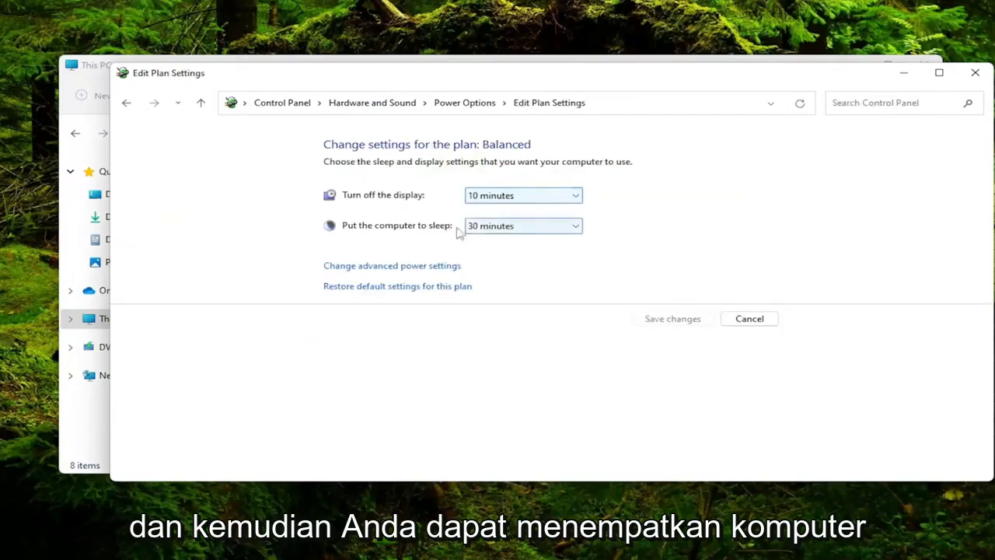
left_click(574, 225)
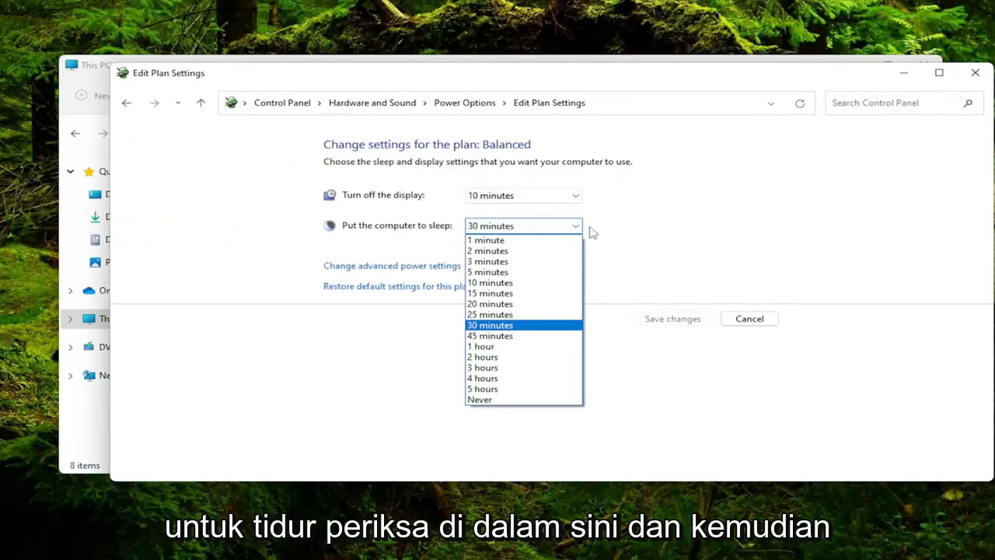
left_click(479, 397)
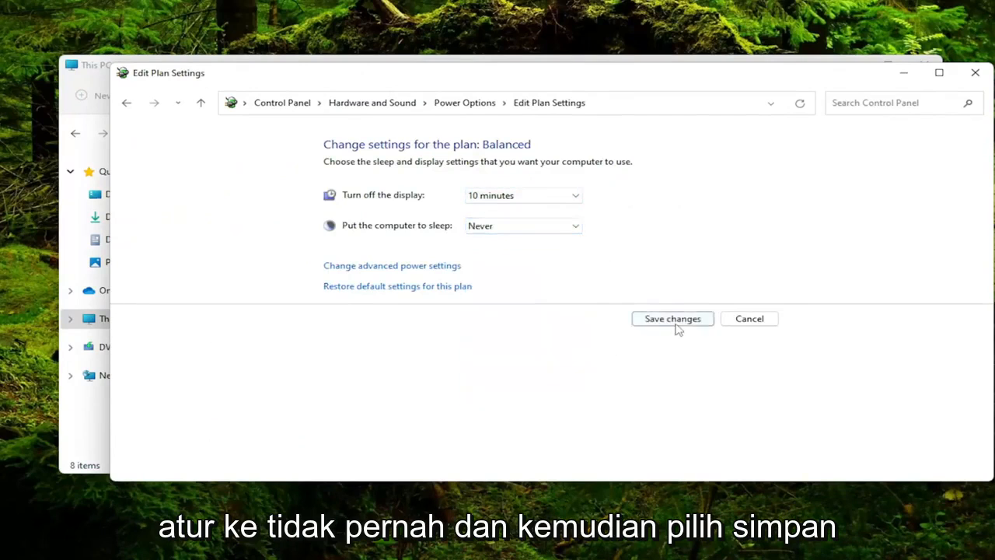
left_click(672, 317)
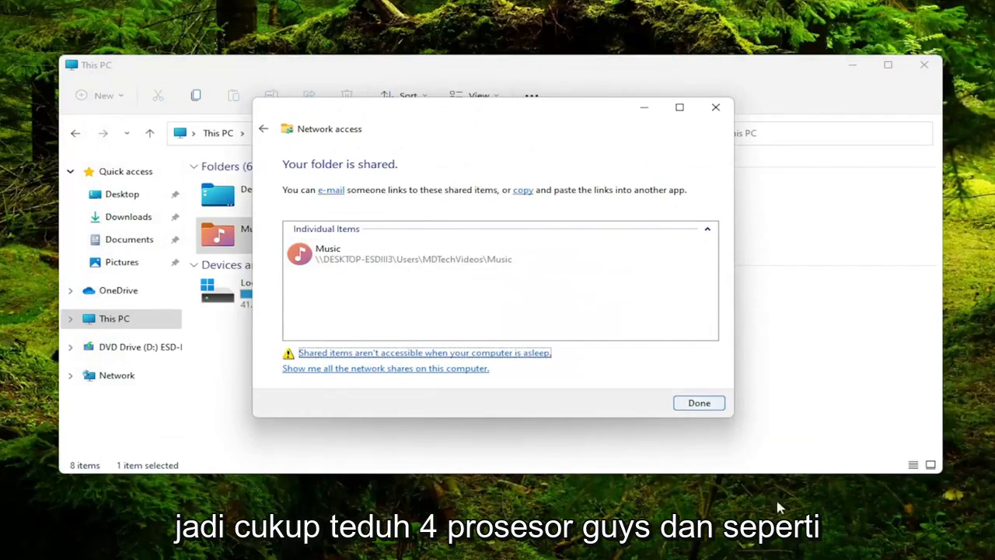
left_click(698, 401)
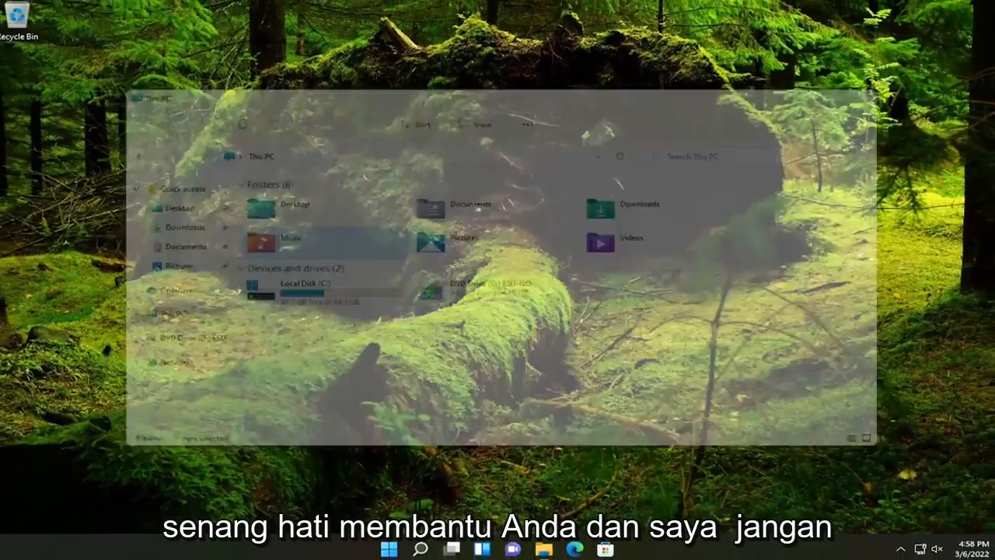